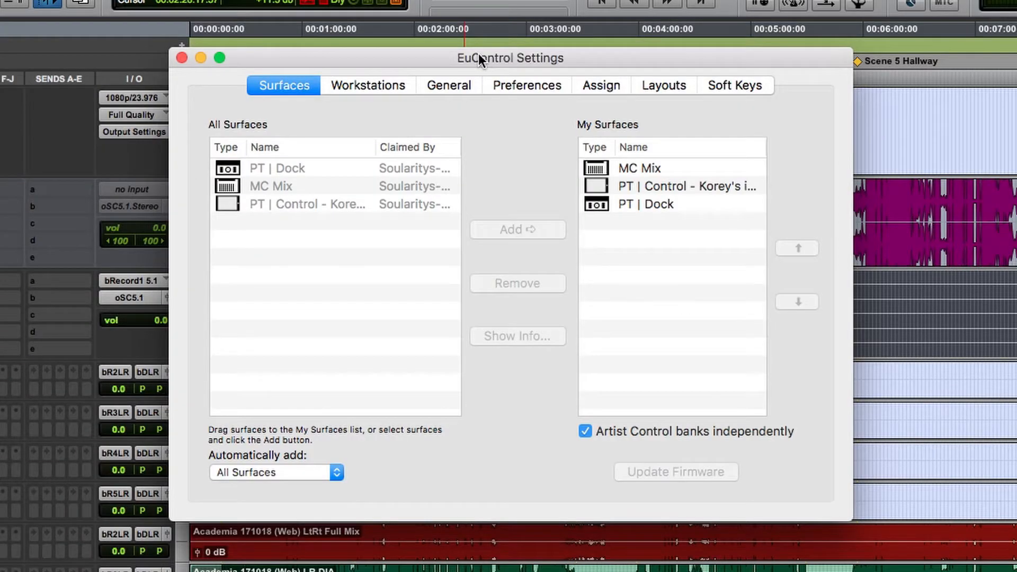
# Show the Preferences page with VCA Spill Overrides Layout and Auto Spill VCA enabled.
pyautogui.click(527, 85)
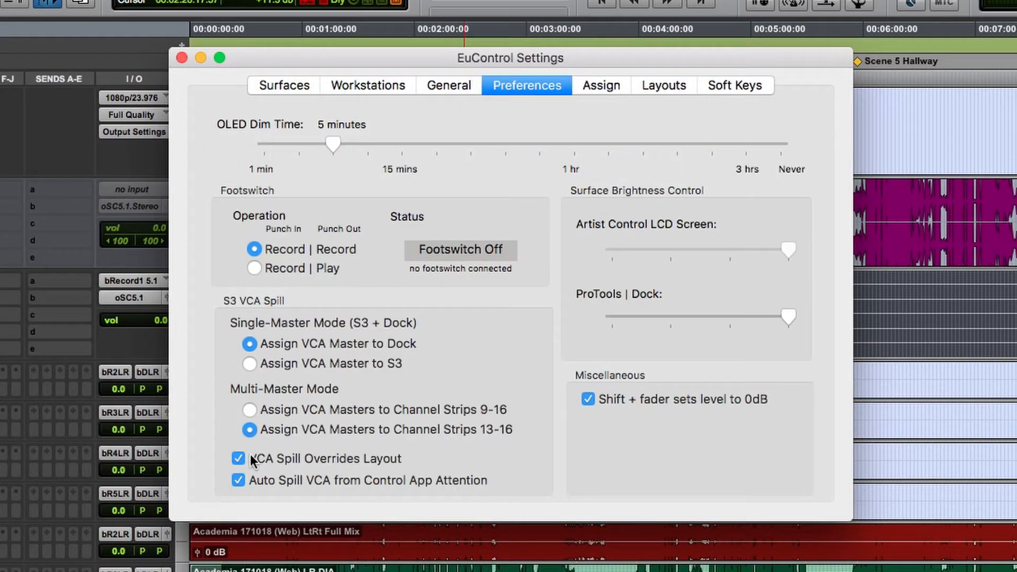